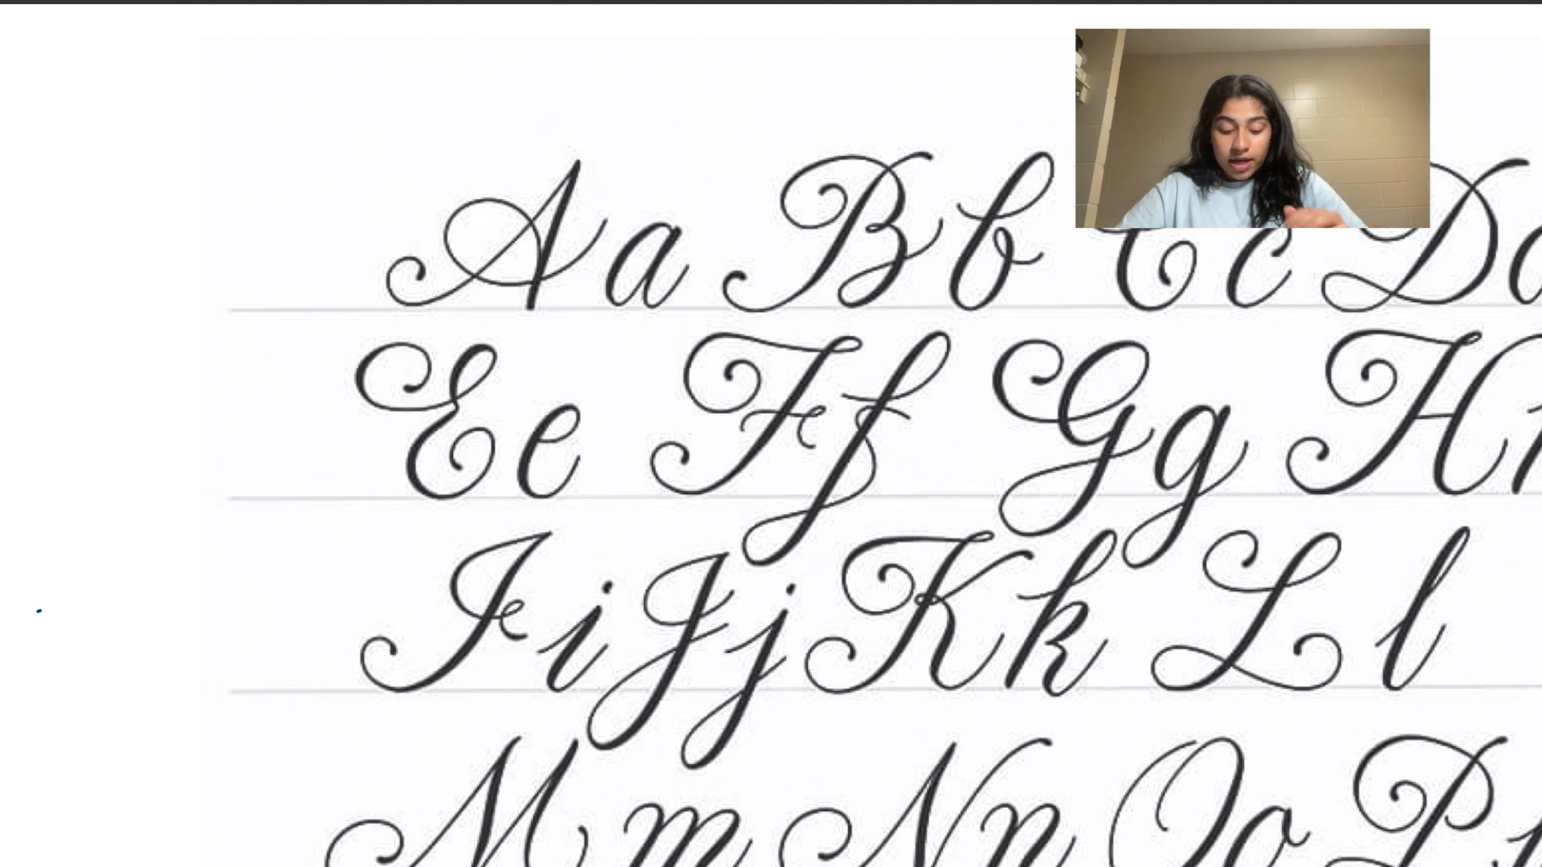
Step: Scroll to the practice grid and draw a blue curved entry upstroke on its top row
drag(394, 232, 507, 132)
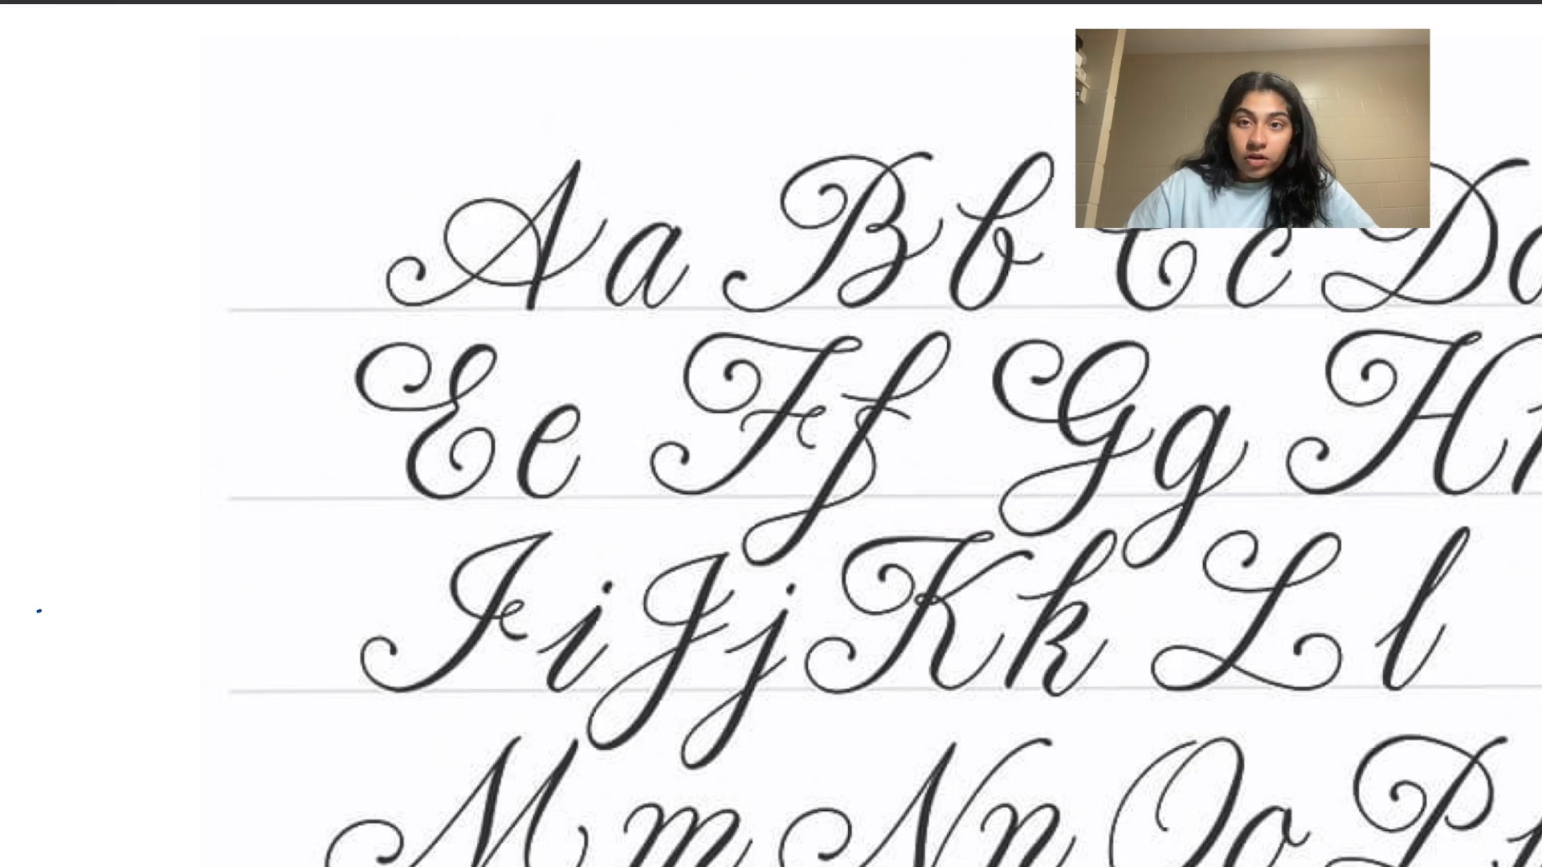
drag(590, 157, 560, 290)
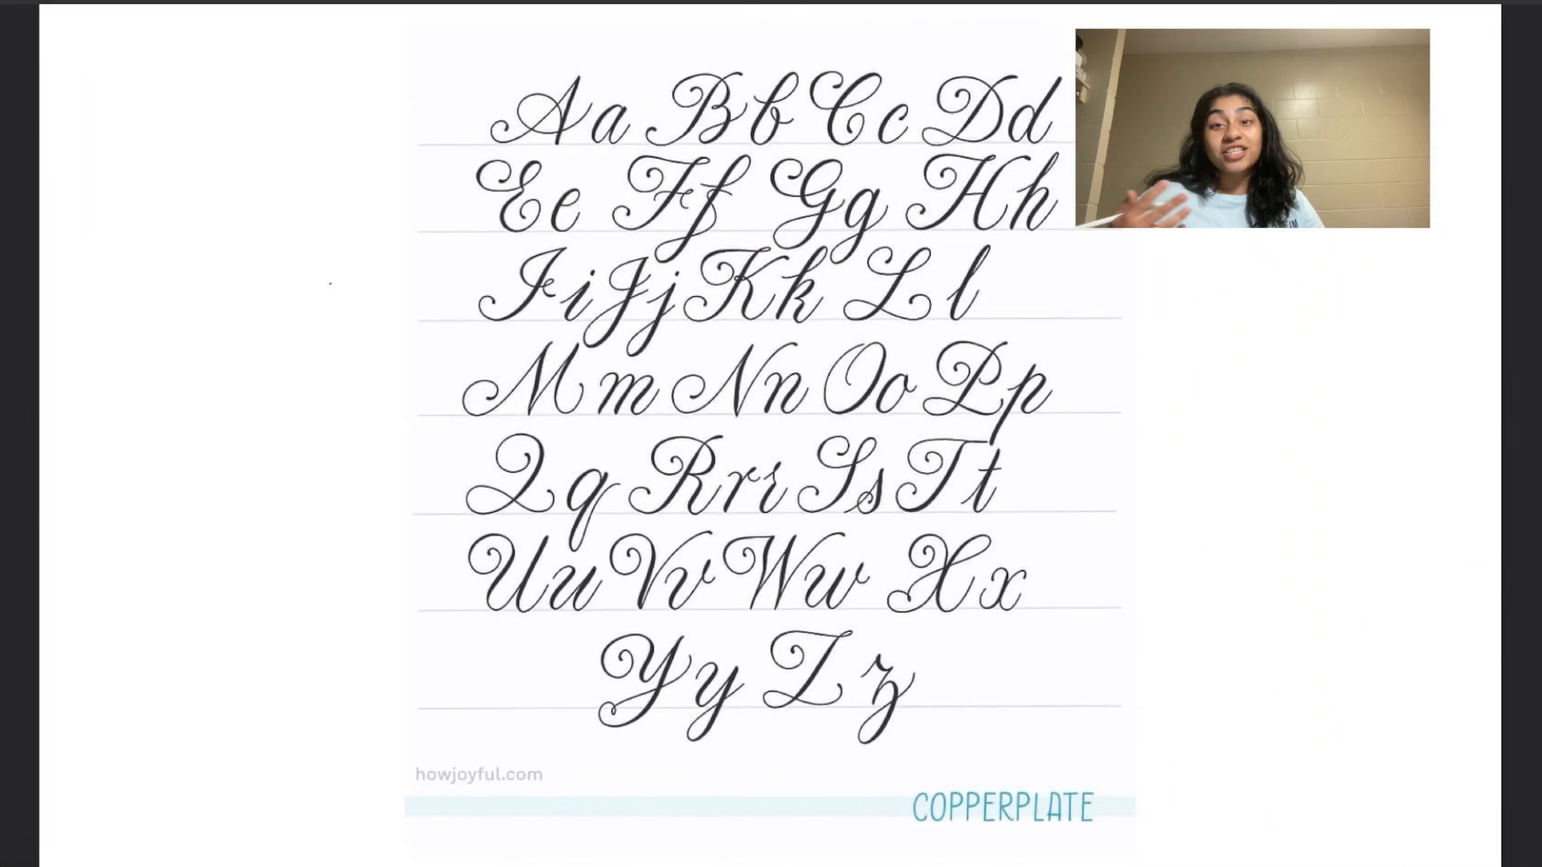
scroll(down, 3)
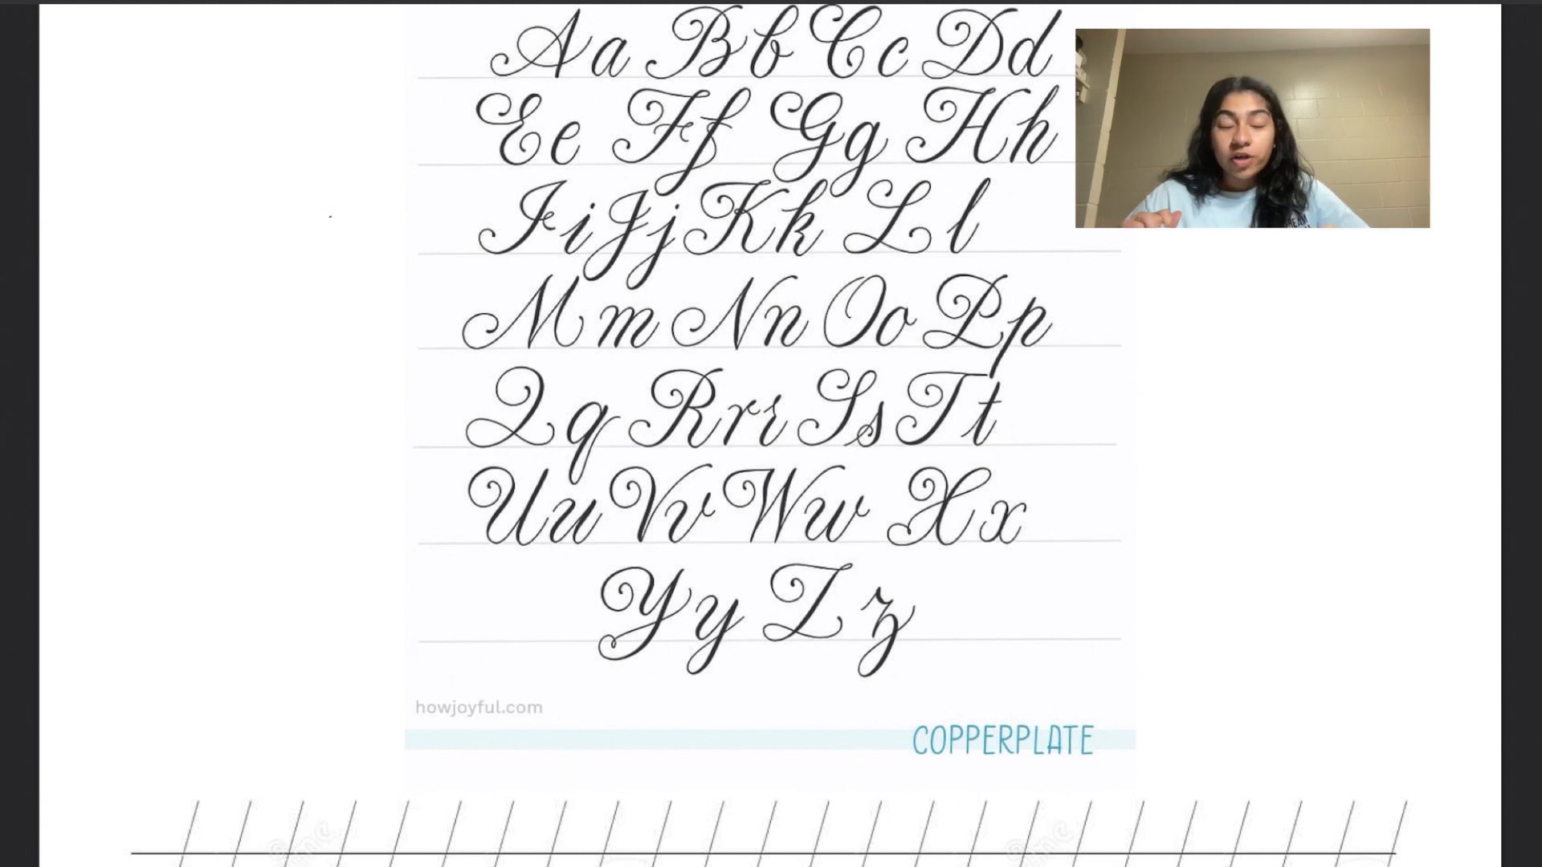
scroll(down, 3)
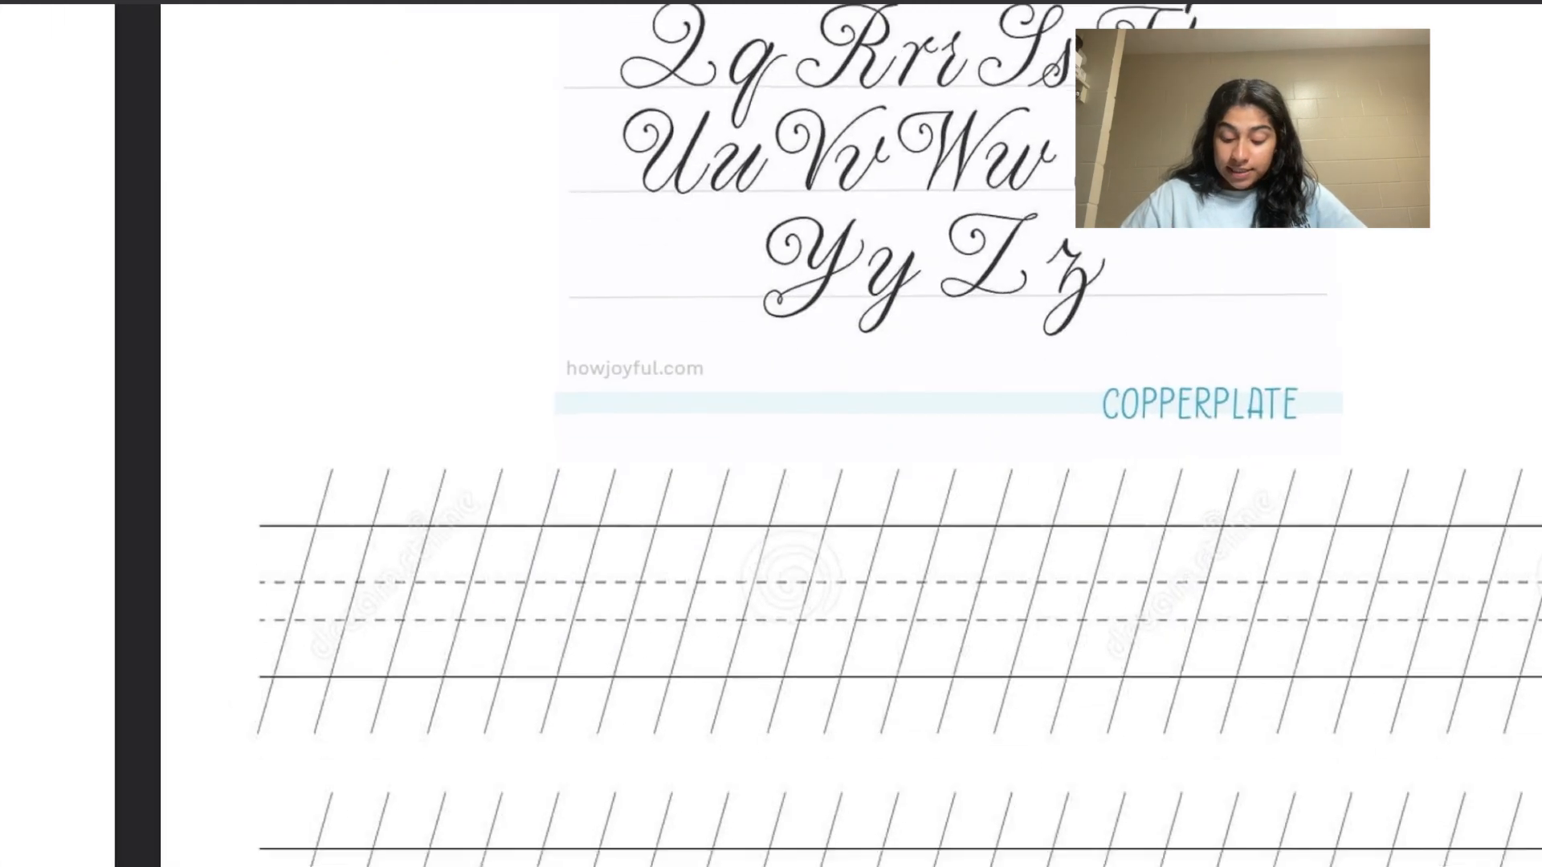
scroll(down, 3)
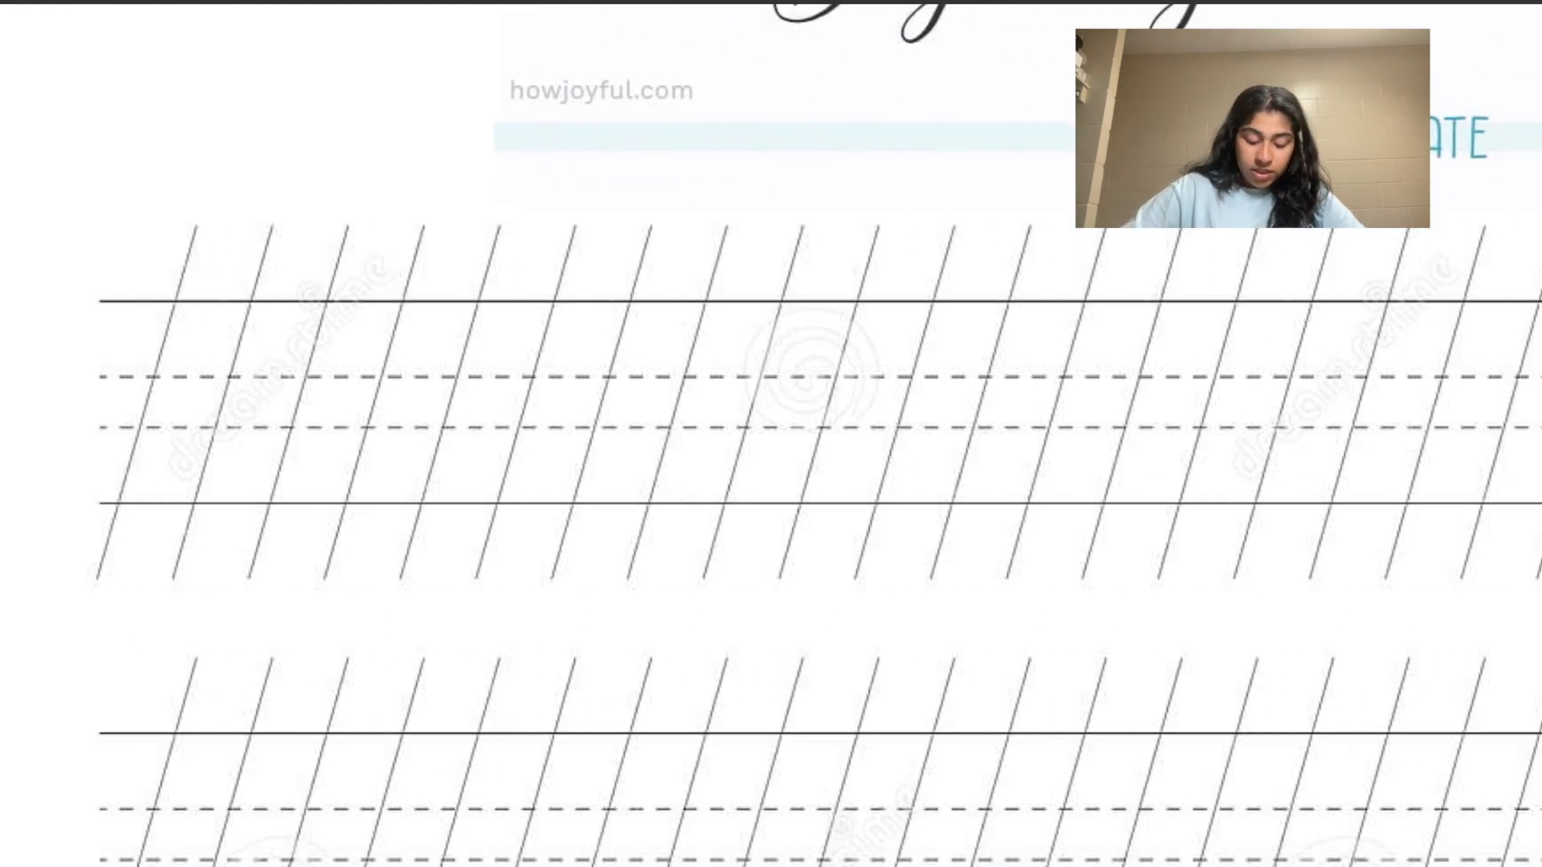
drag(108, 399, 556, 391)
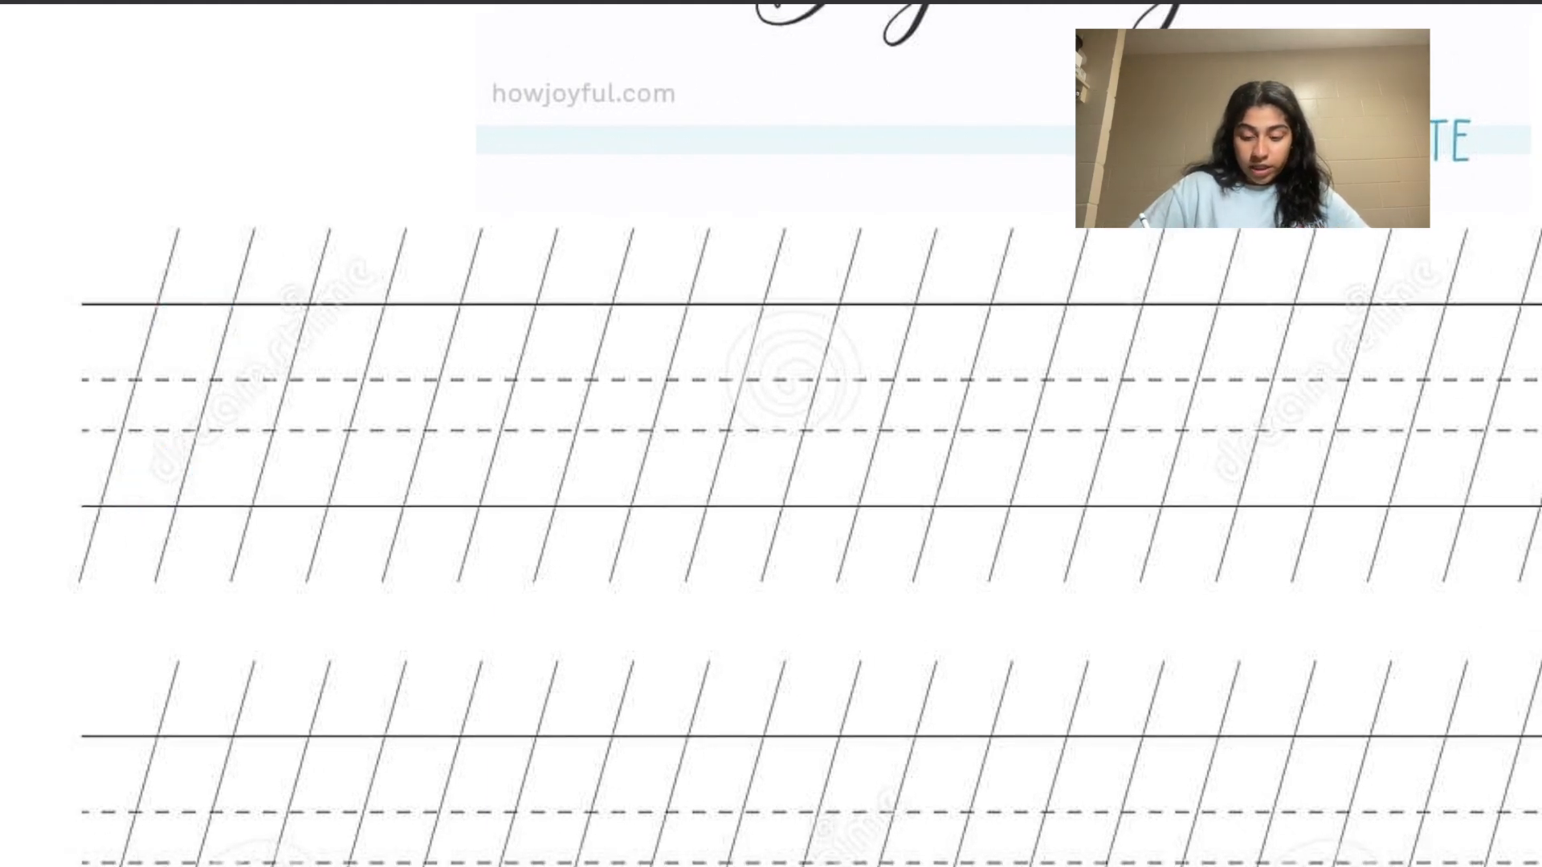
drag(148, 374, 182, 433)
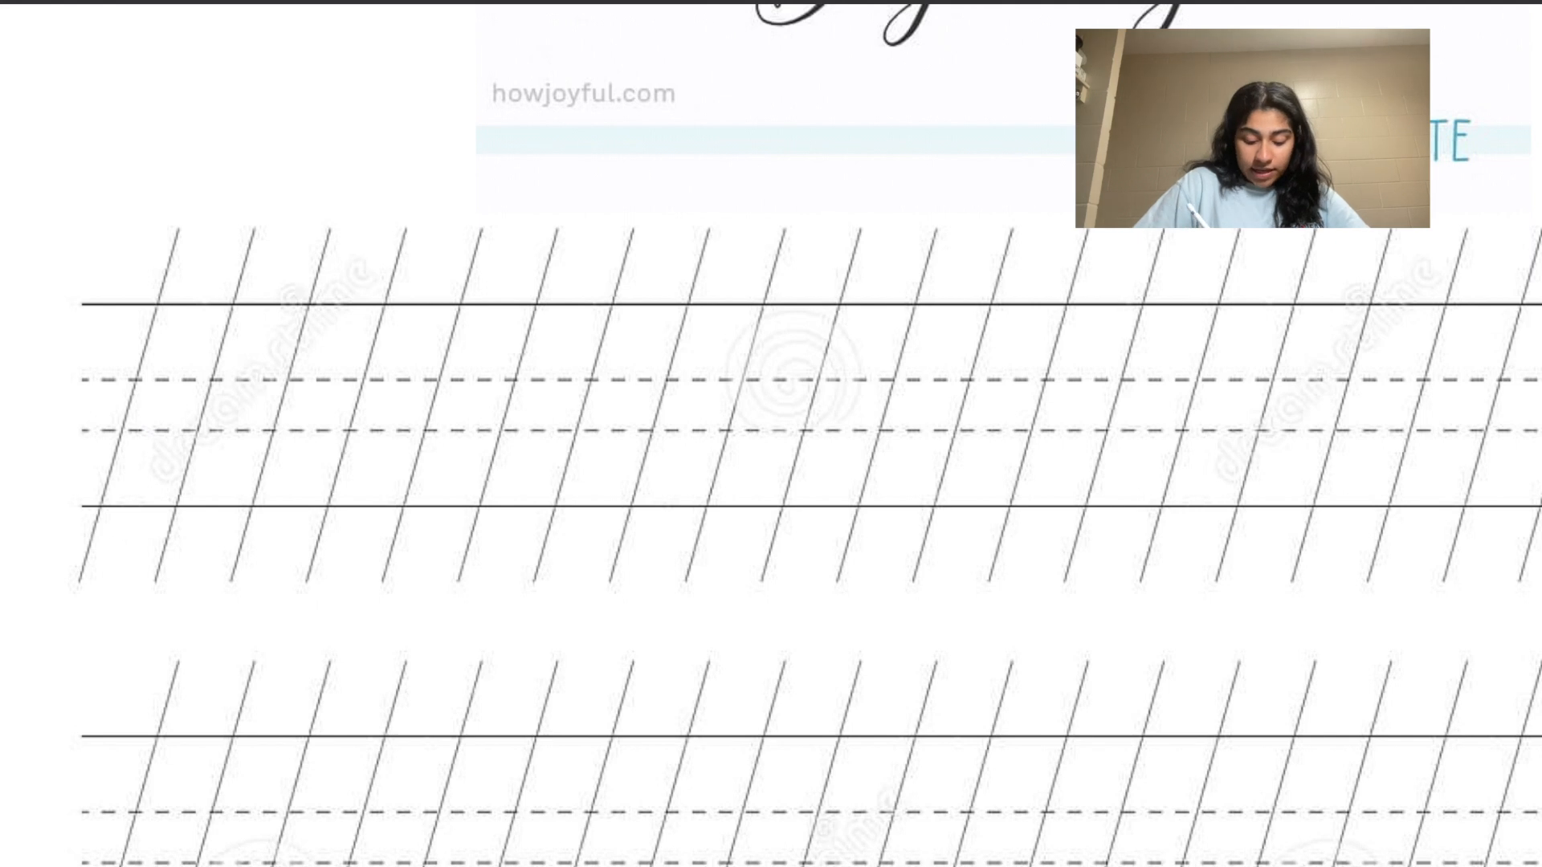
drag(111, 551, 175, 266)
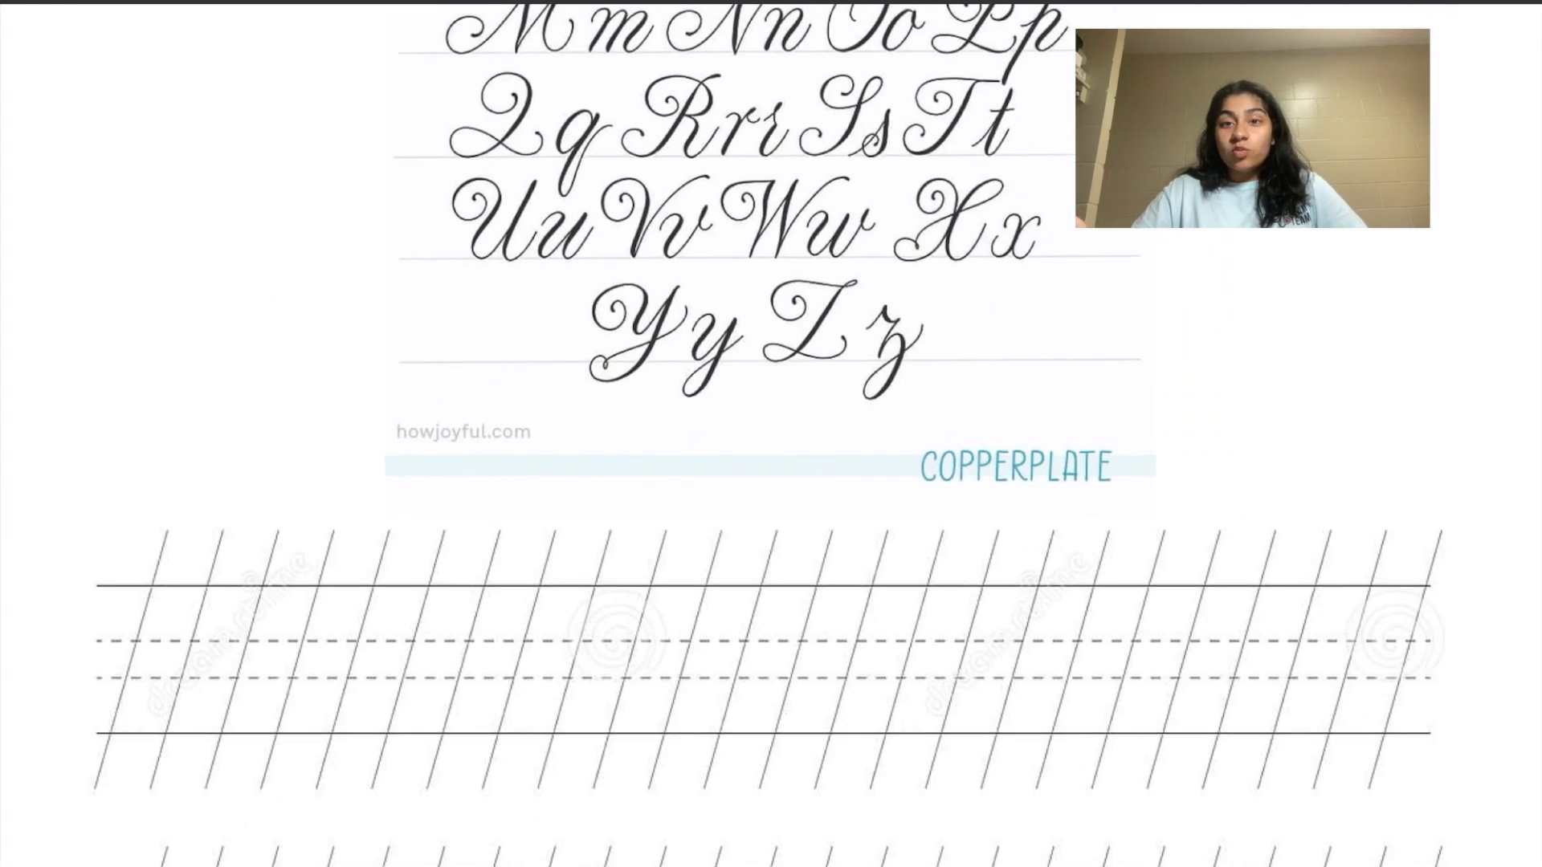
scroll(down, 3)
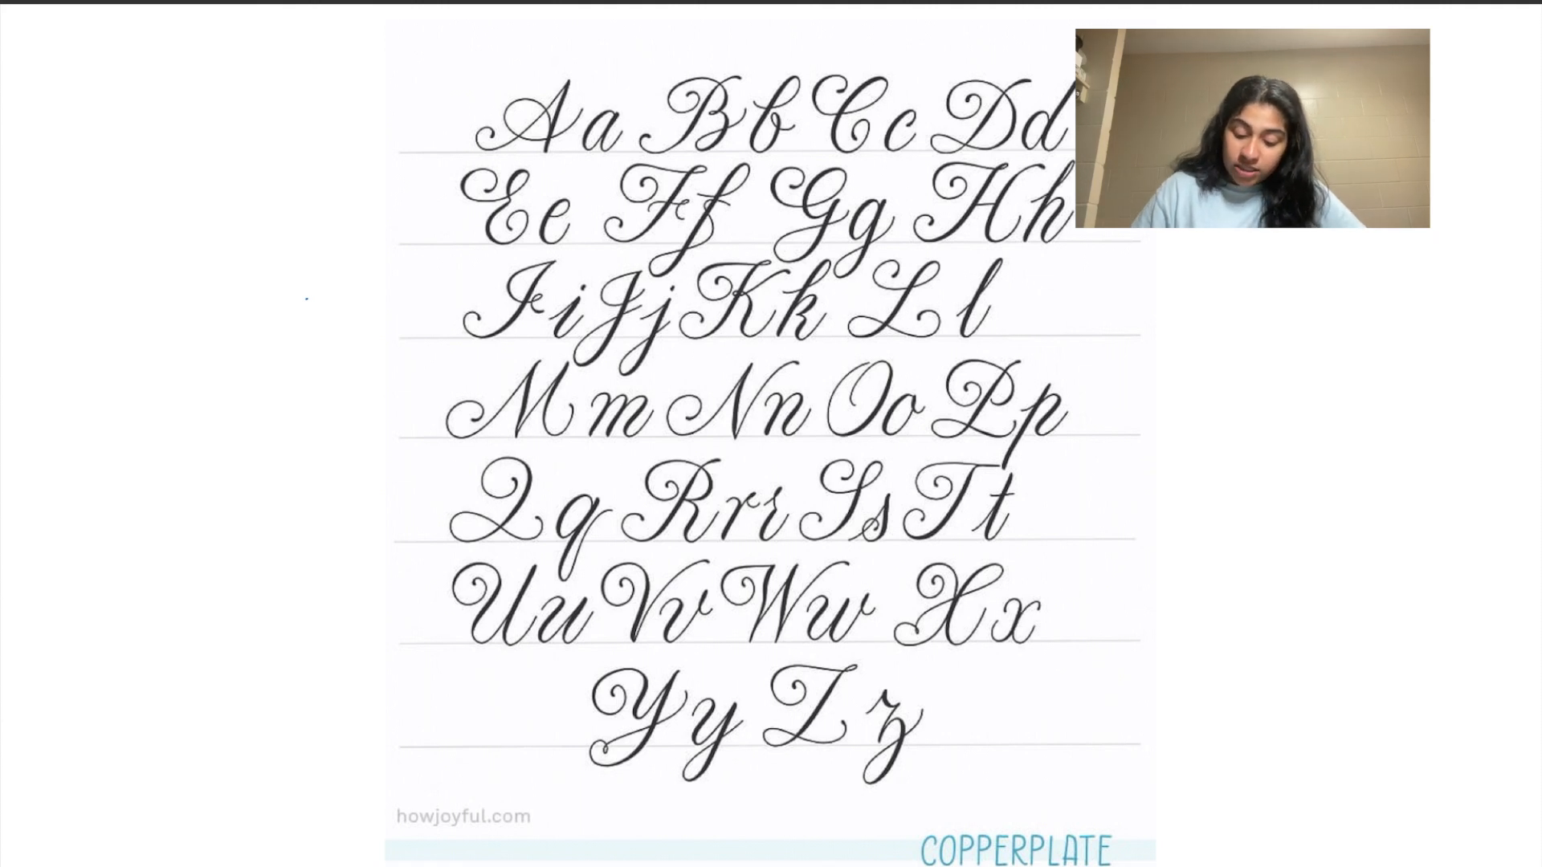
scroll(down, 3)
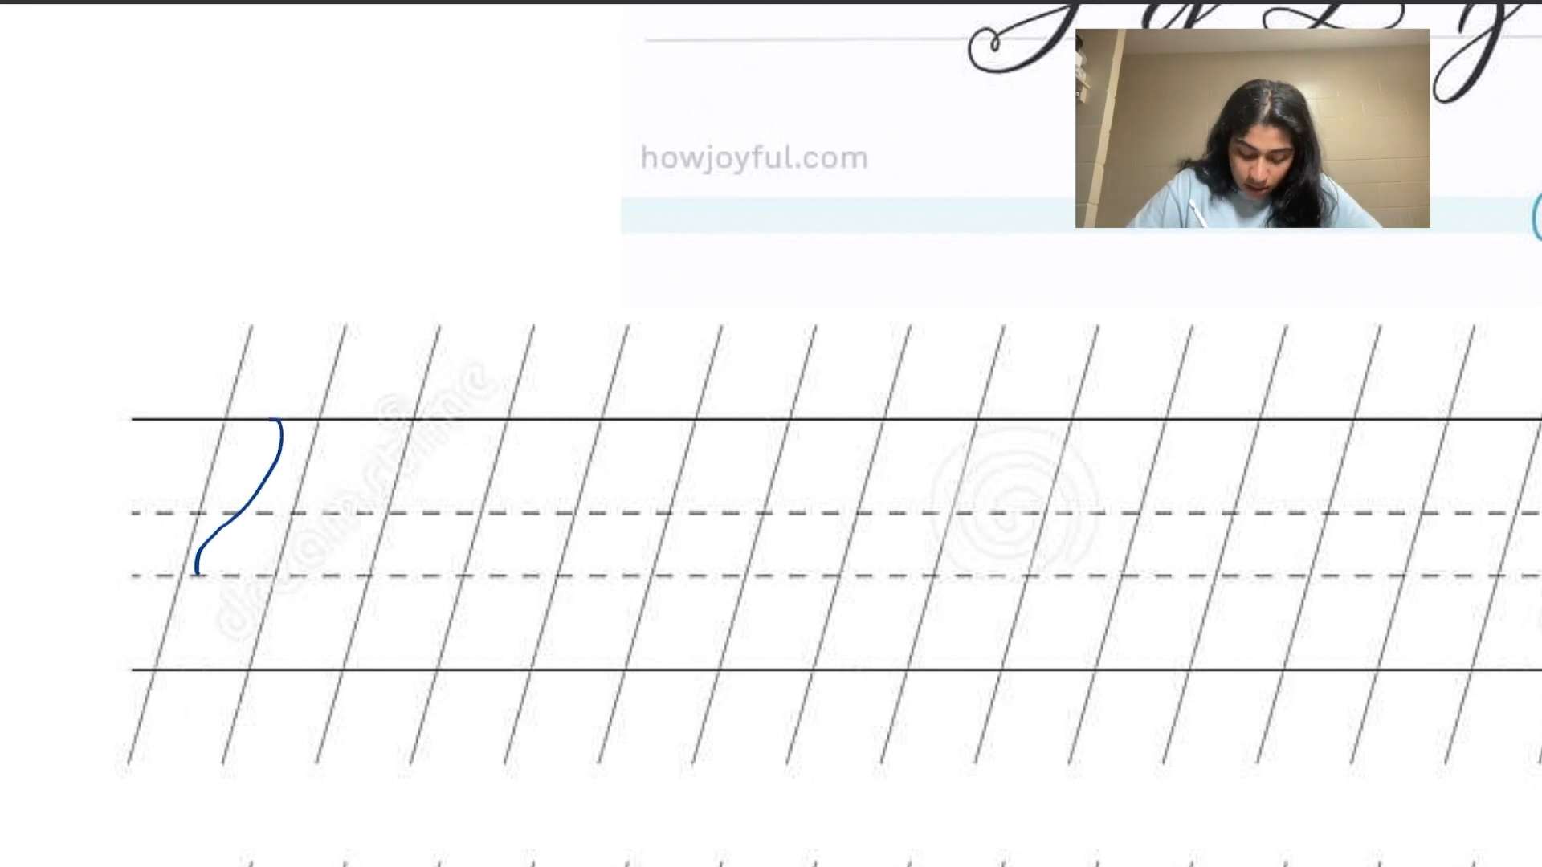
Step: Write a blue copperplate 'h', then the 'e' and the oval of the 'a', on the top row
drag(275, 423, 216, 570)
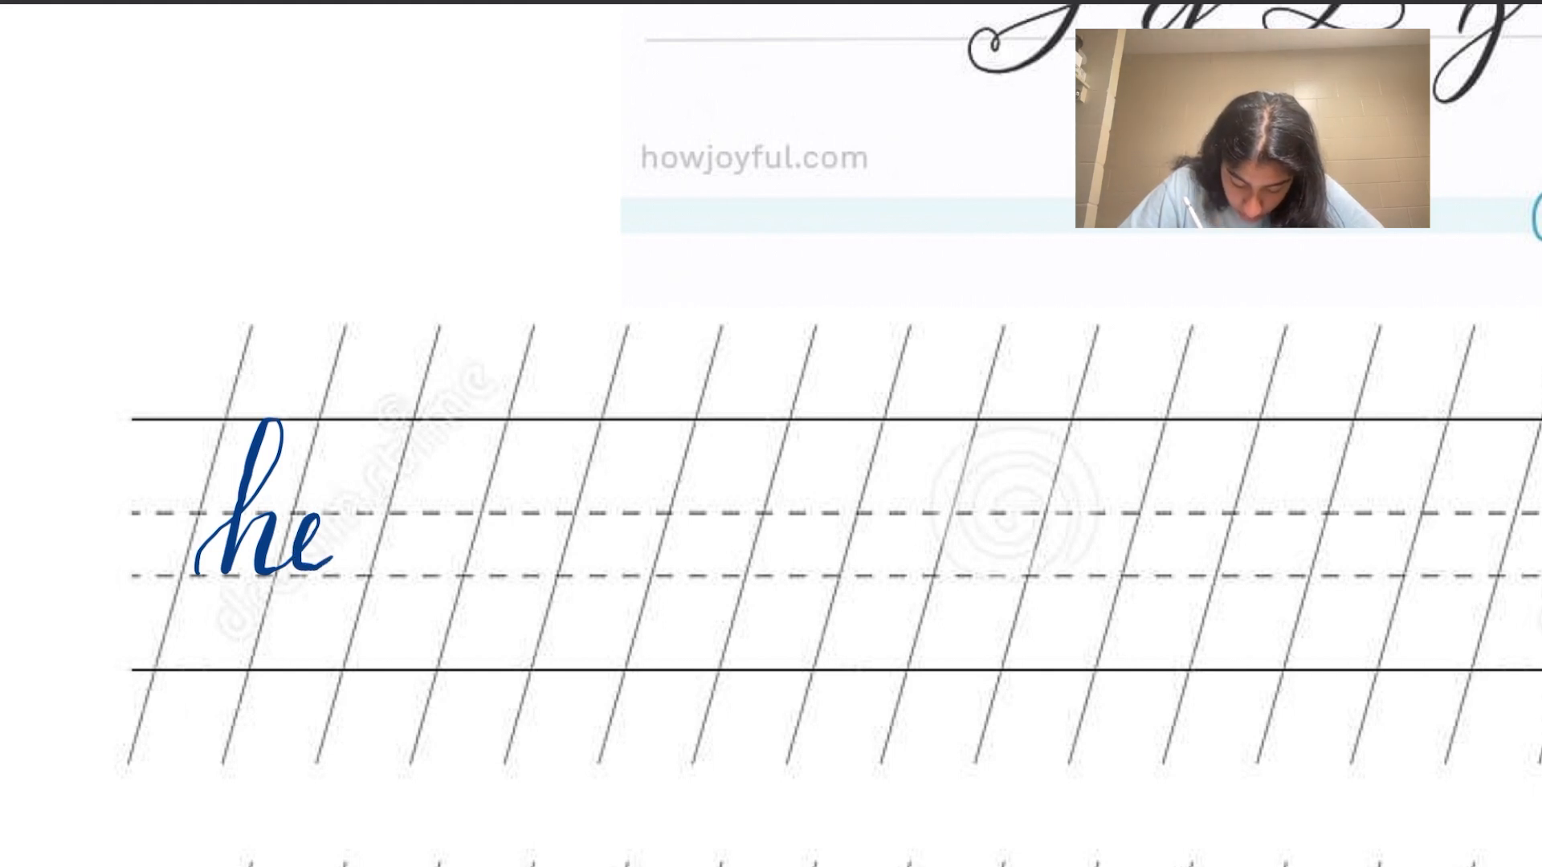
drag(393, 516, 792, 504)
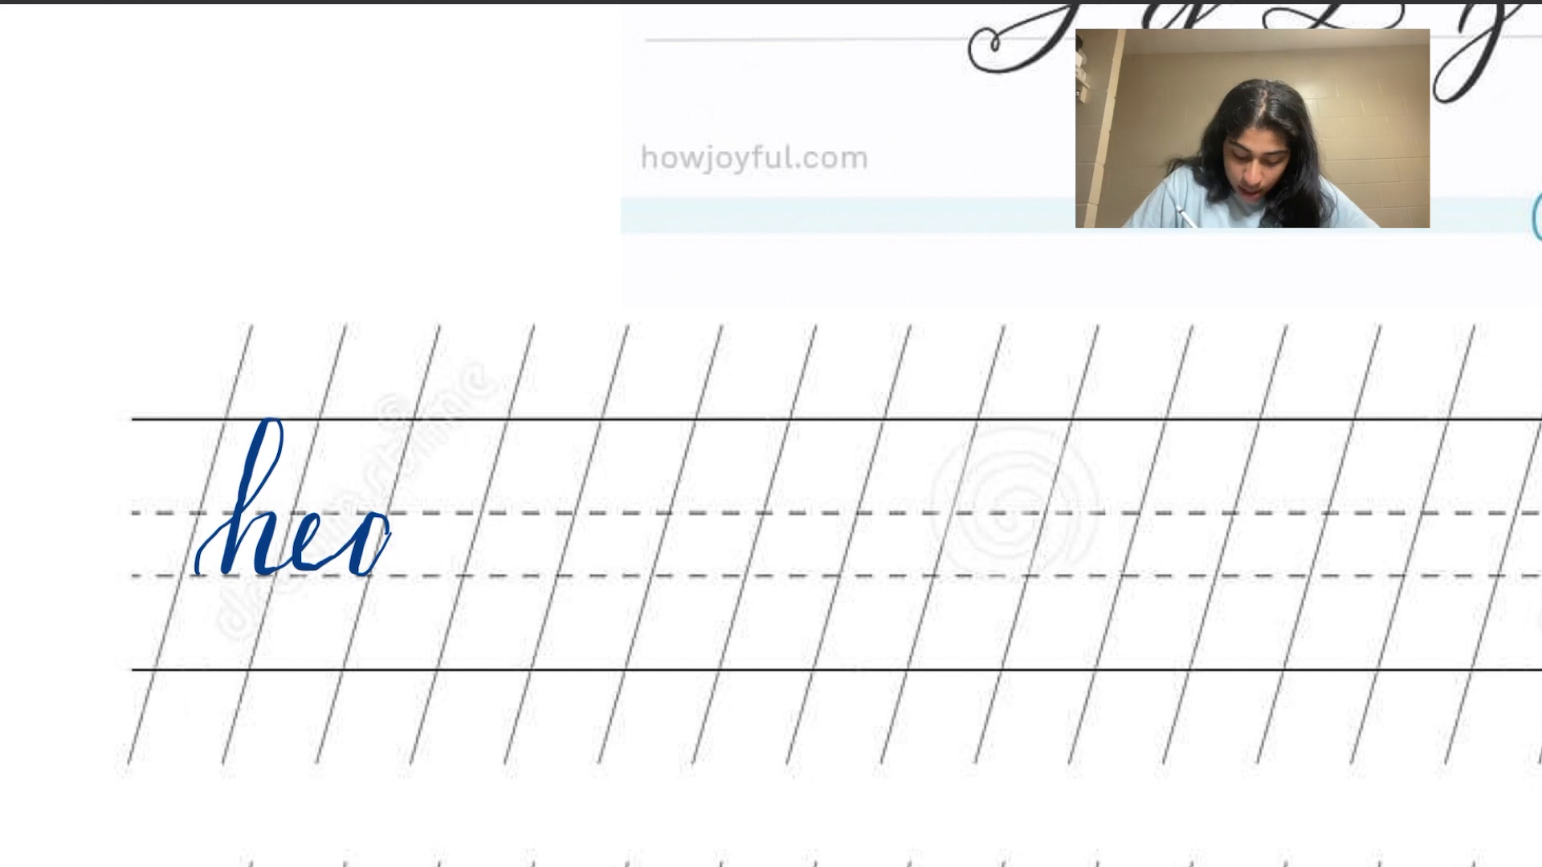
scroll(down, 3)
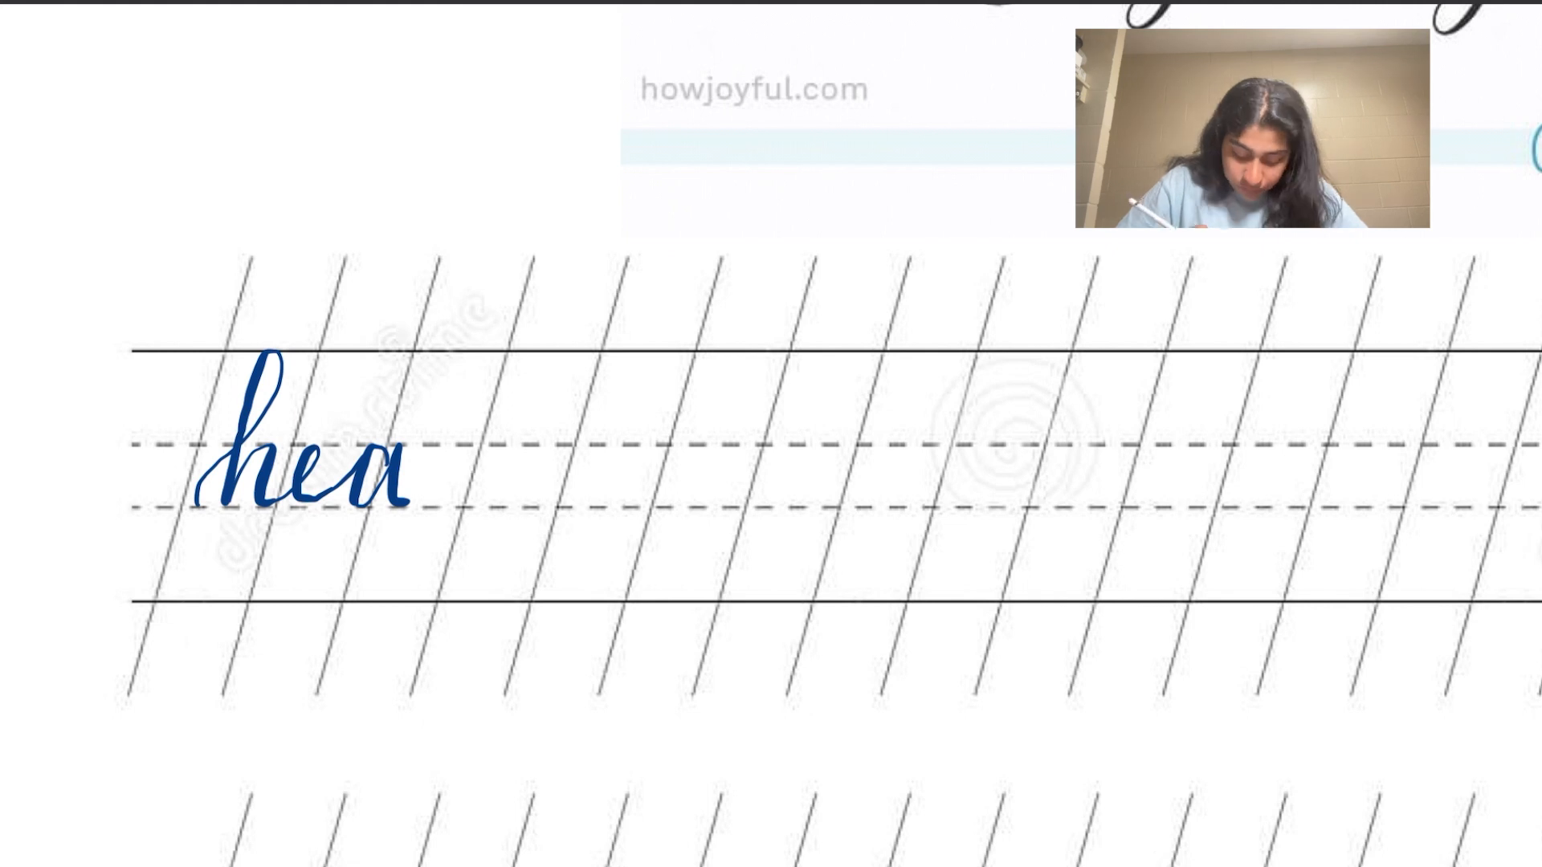
scroll(down, 3)
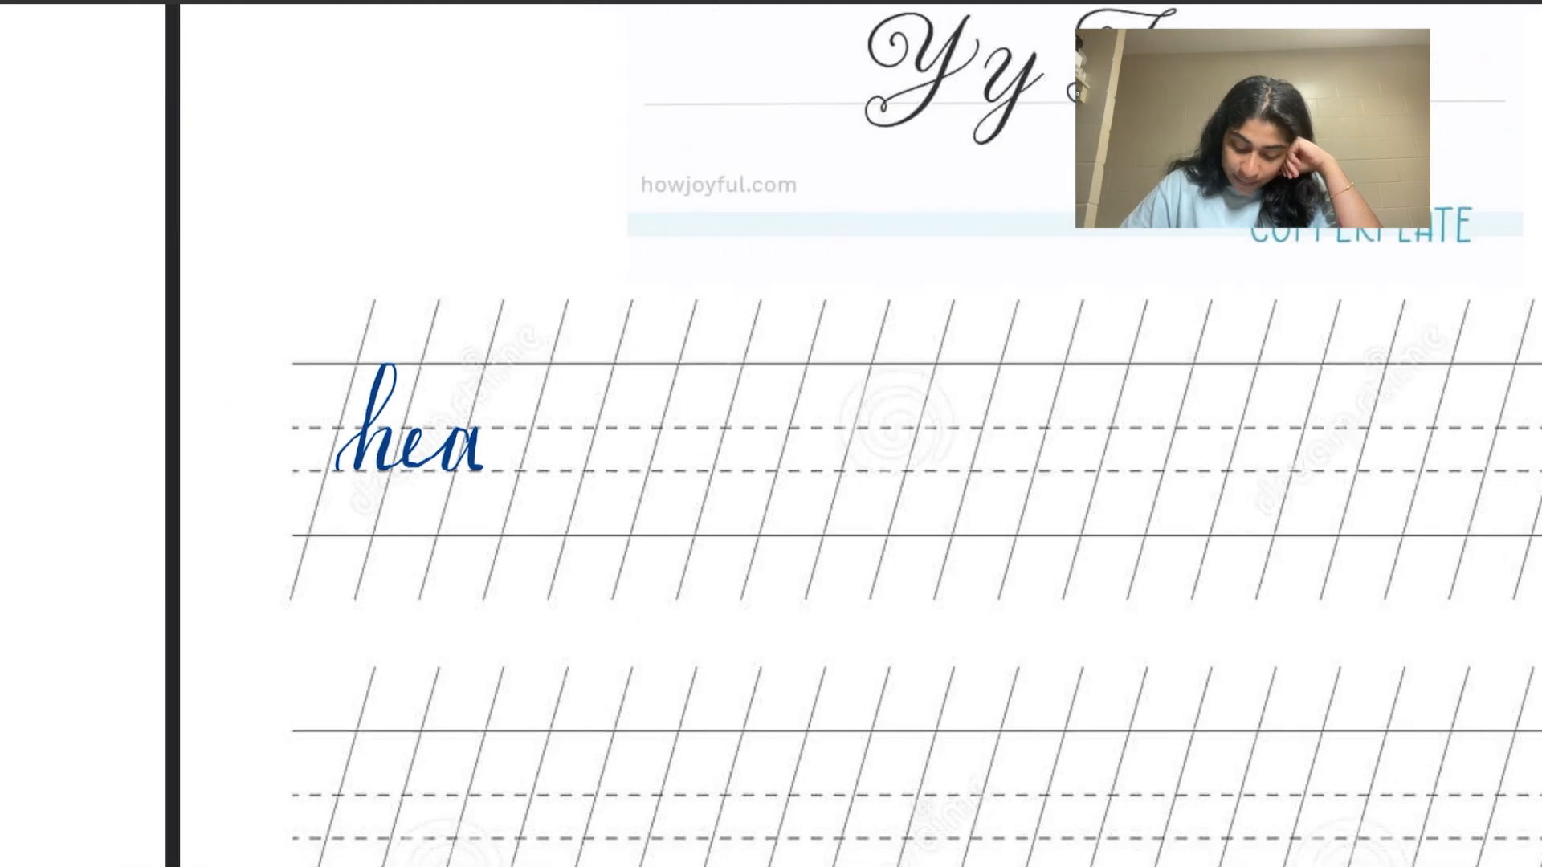
scroll(down, 3)
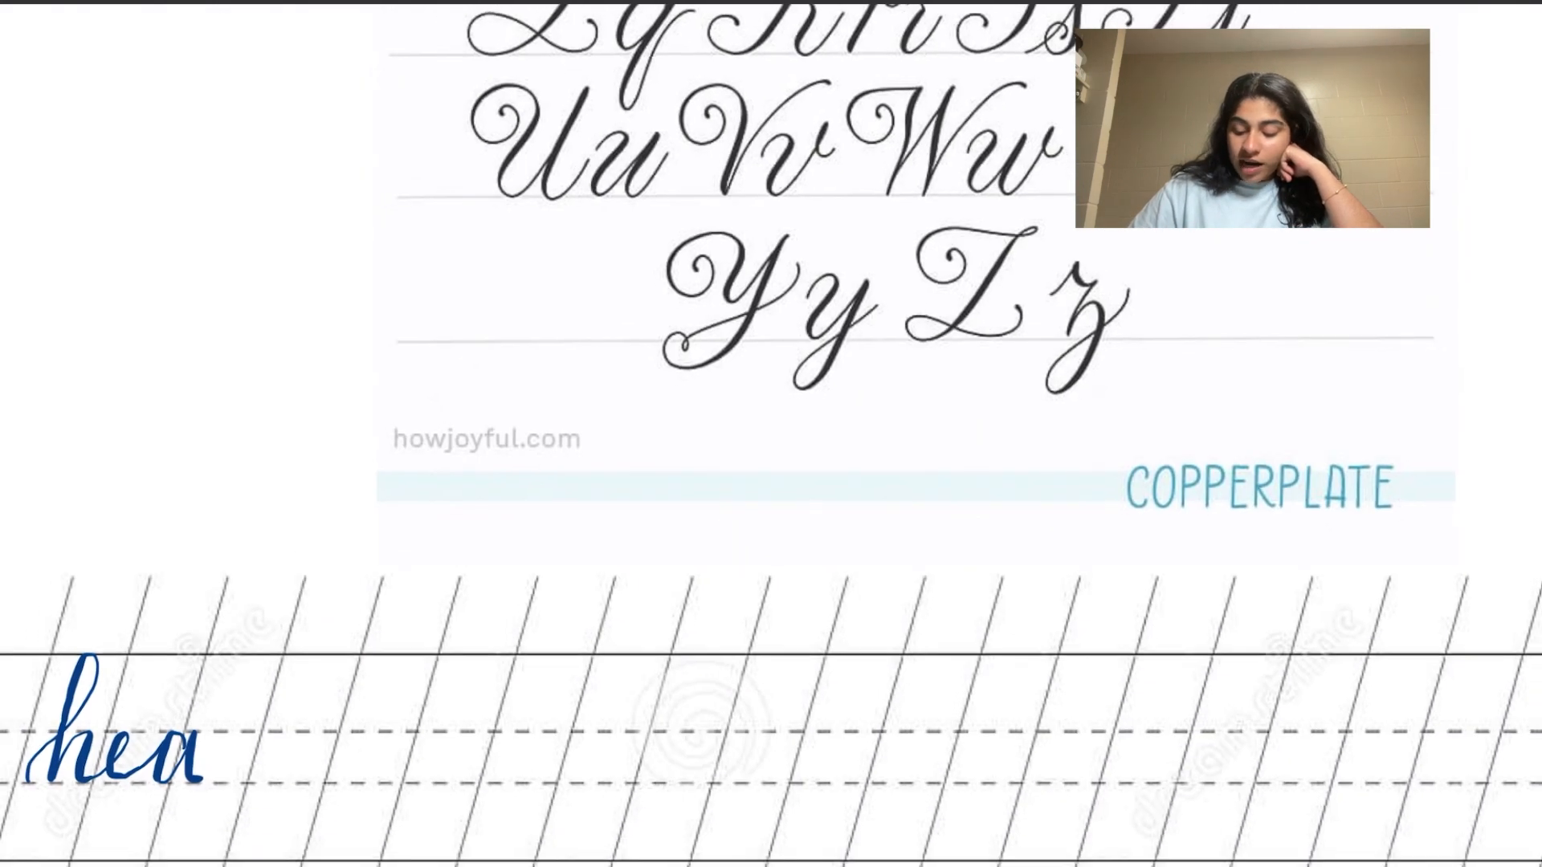
scroll(down, 3)
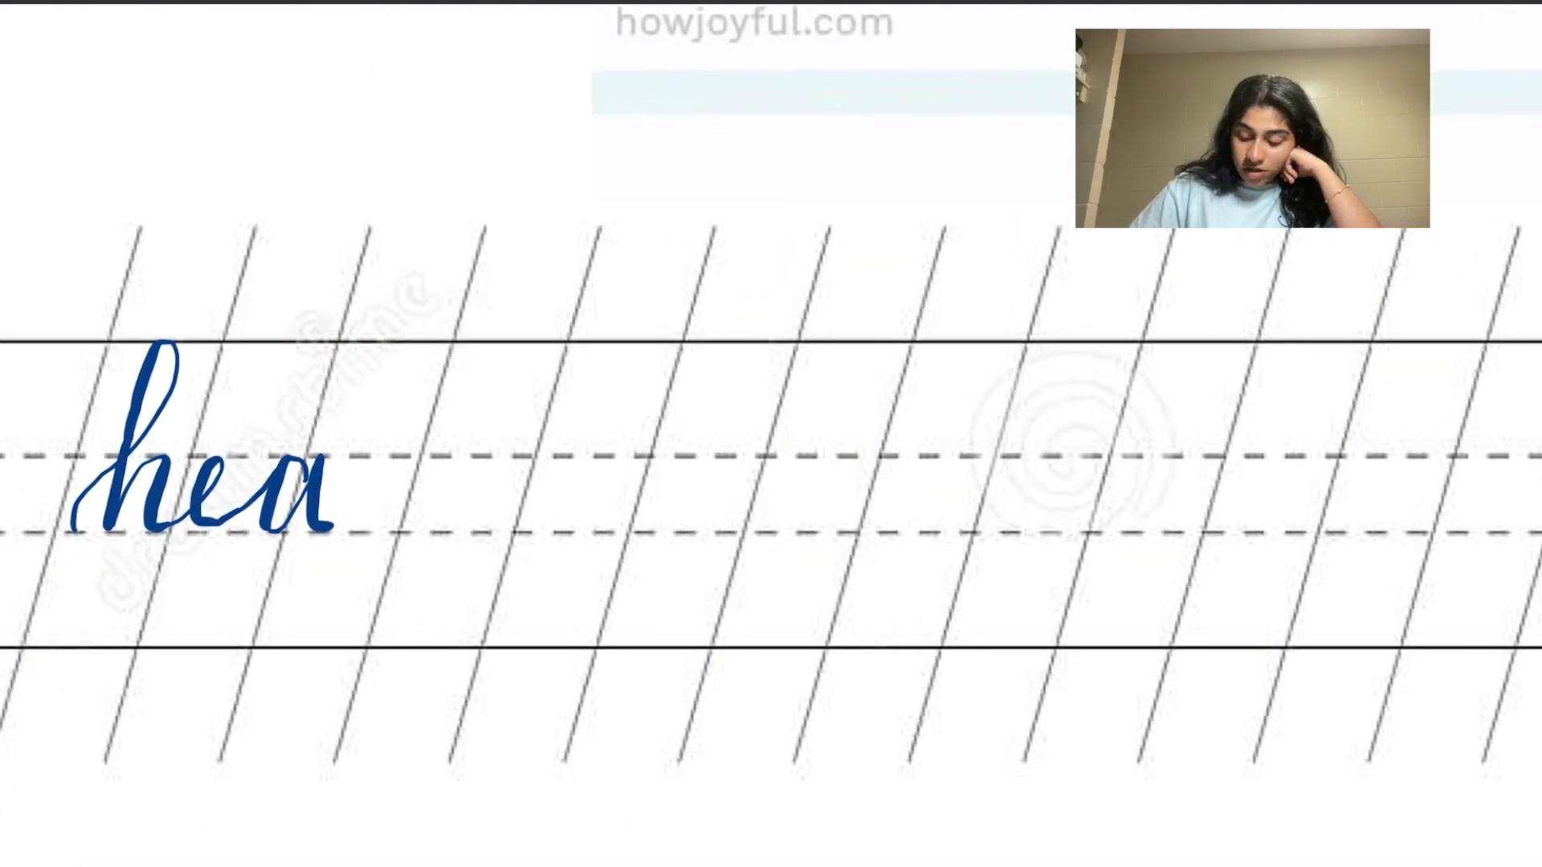